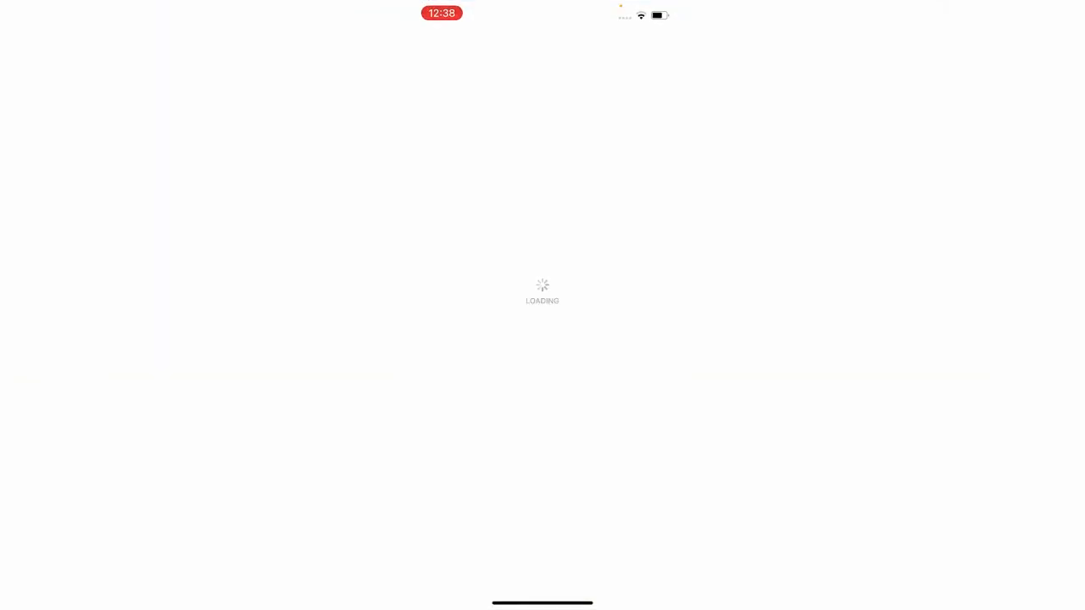
# Search the App Store for 'instag', view Instagram's page and its Update button, then go home
pyautogui.click(655, 573)
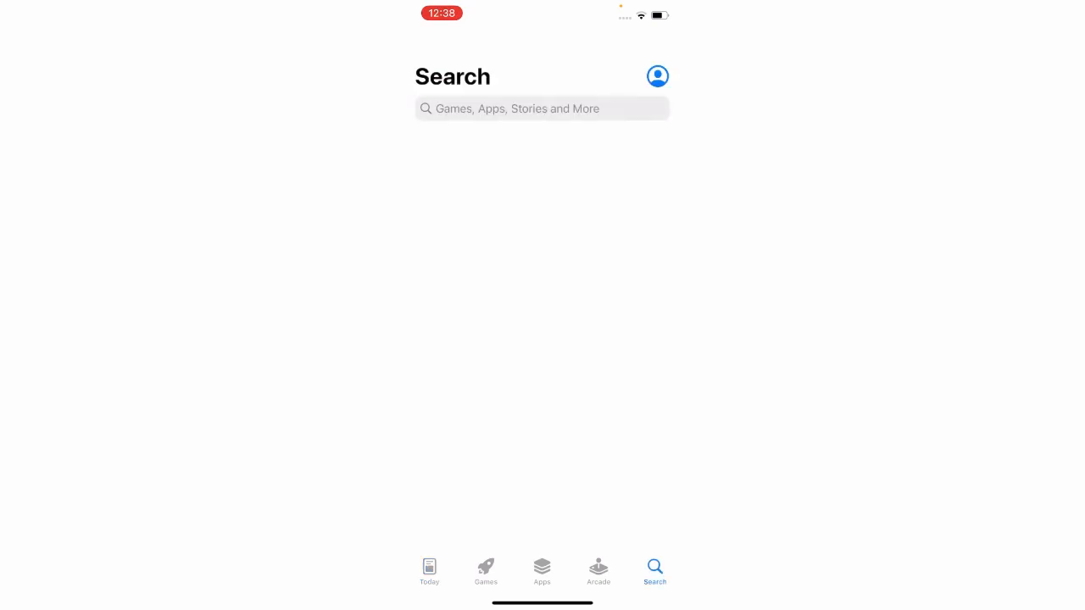
pyautogui.write('instagram')
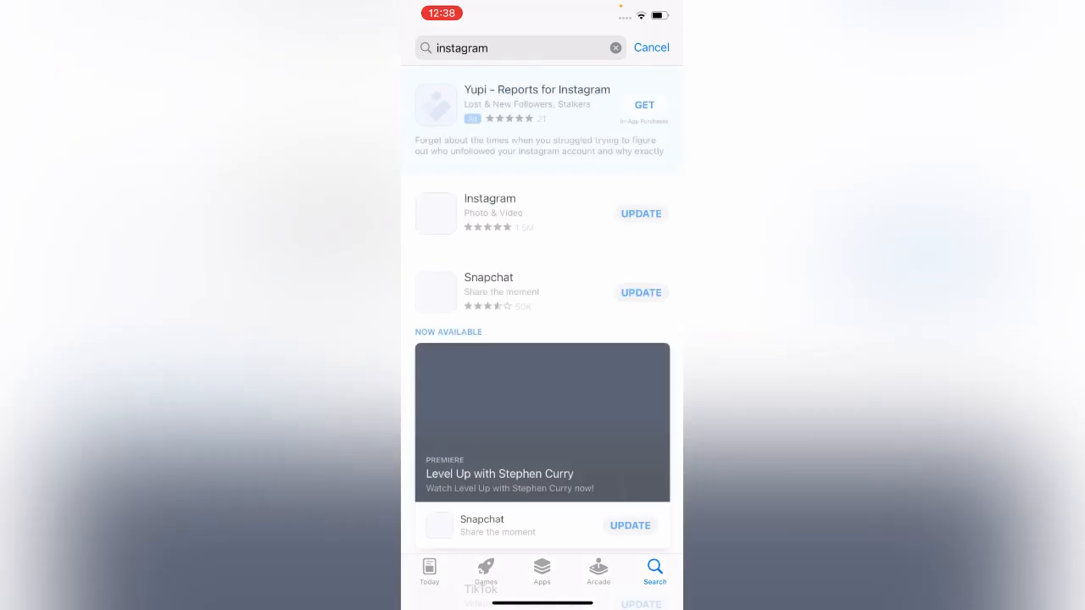
pyautogui.click(489, 206)
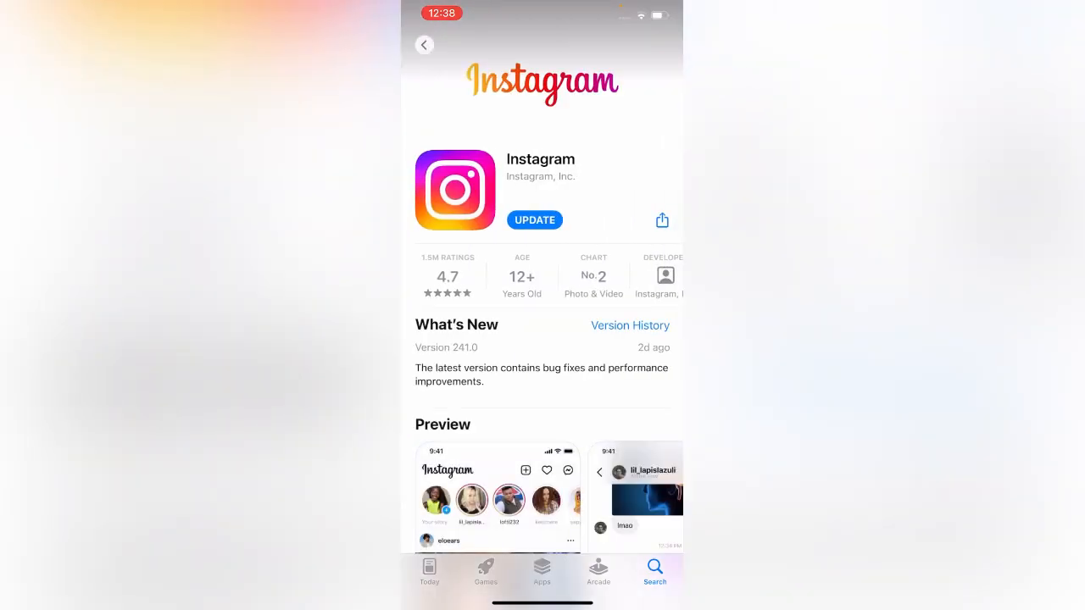
pyautogui.click(534, 221)
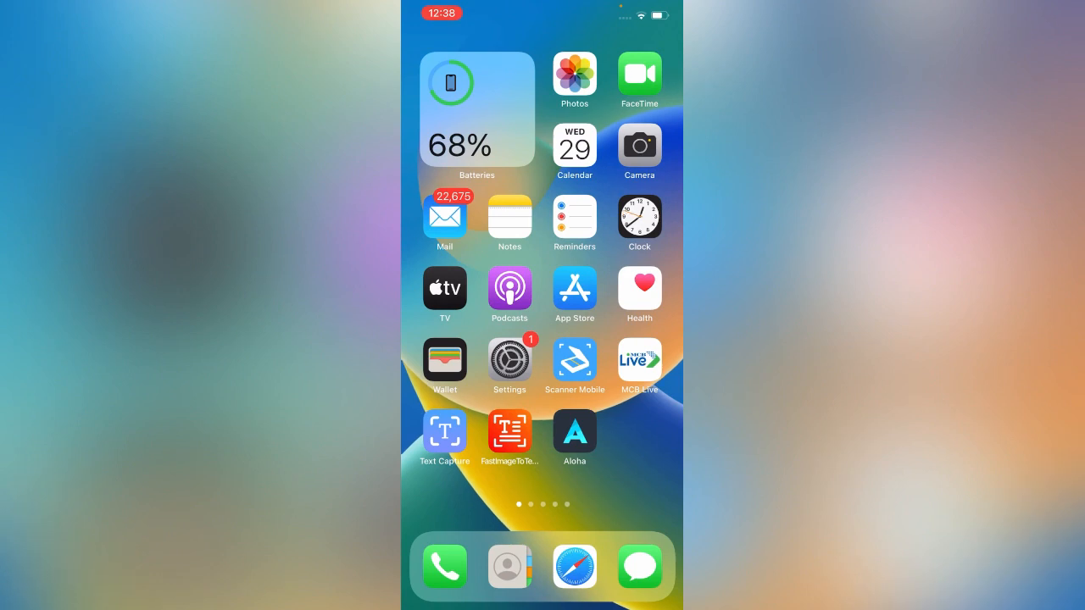
# Bring up the story camera to check its preview, then close it and return home
pyautogui.hscroll(-3)
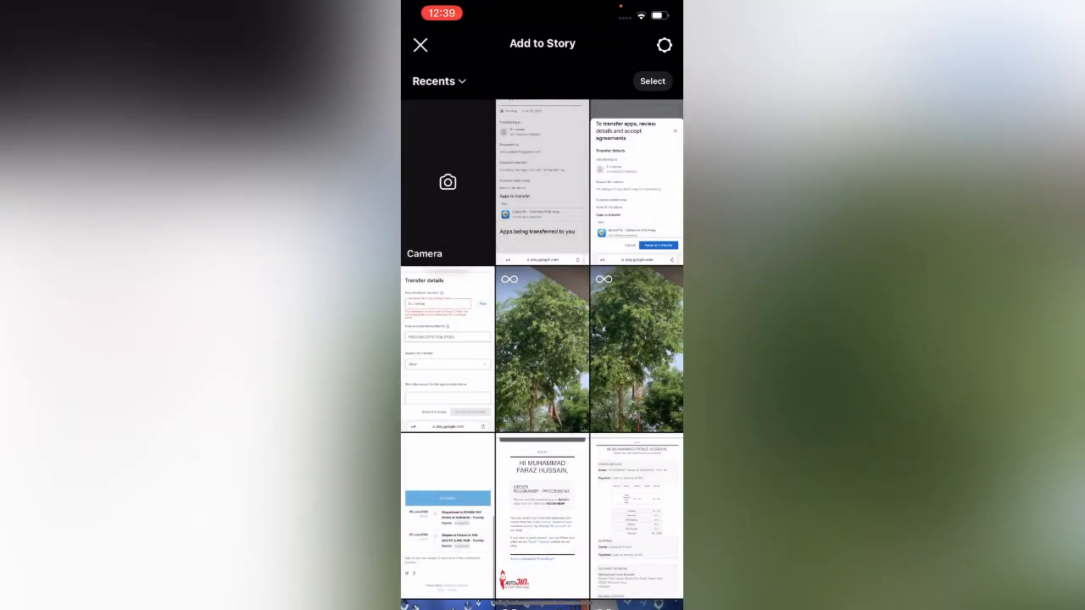
pyautogui.click(448, 183)
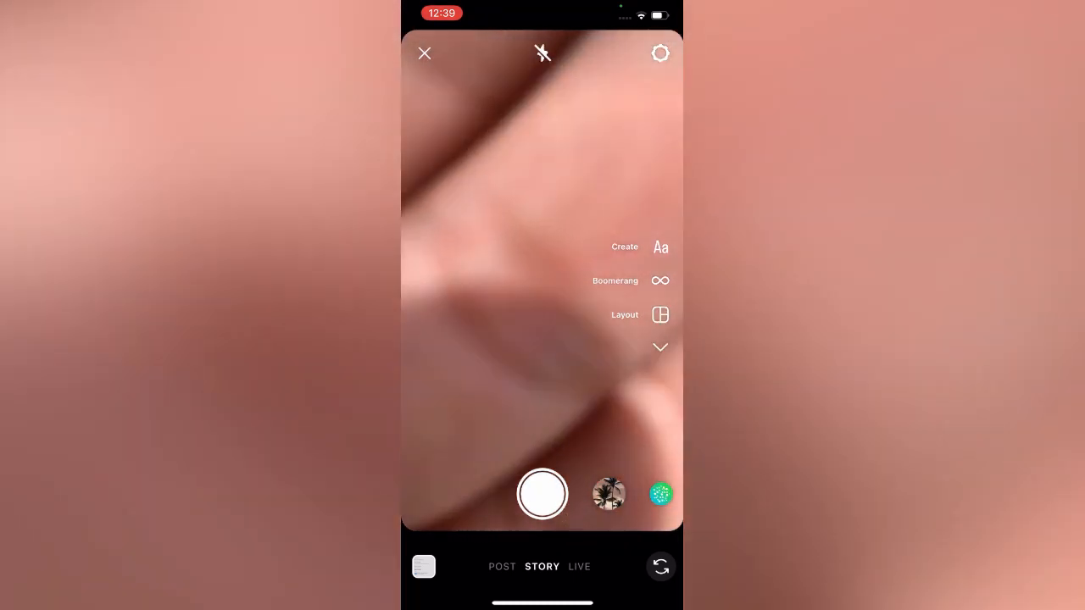
pyautogui.click(424, 52)
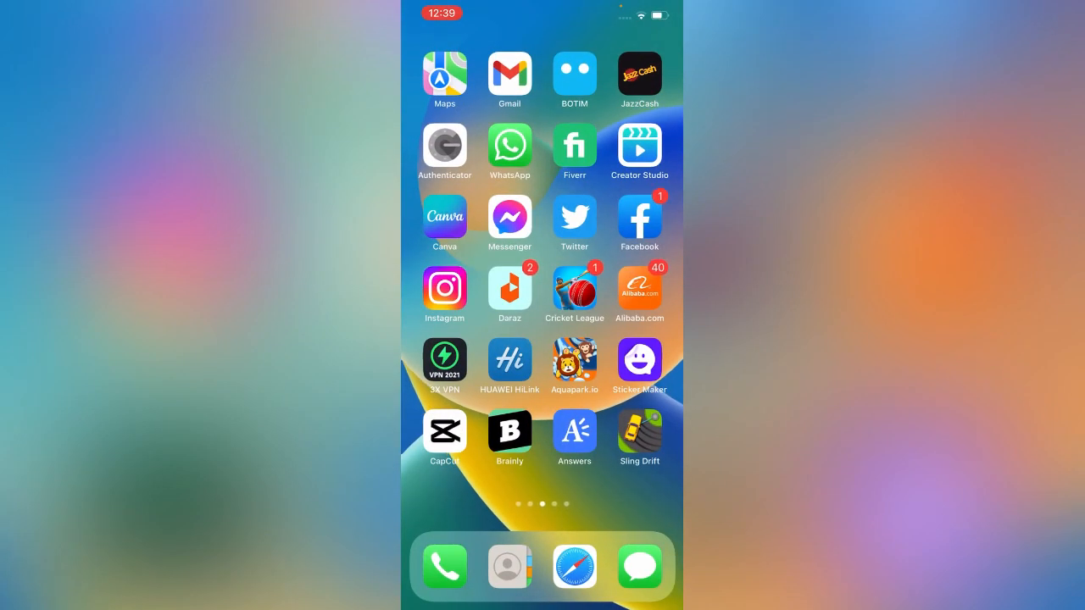
# Launch Instagram from the home screen so the own profile page appears
pyautogui.click(444, 288)
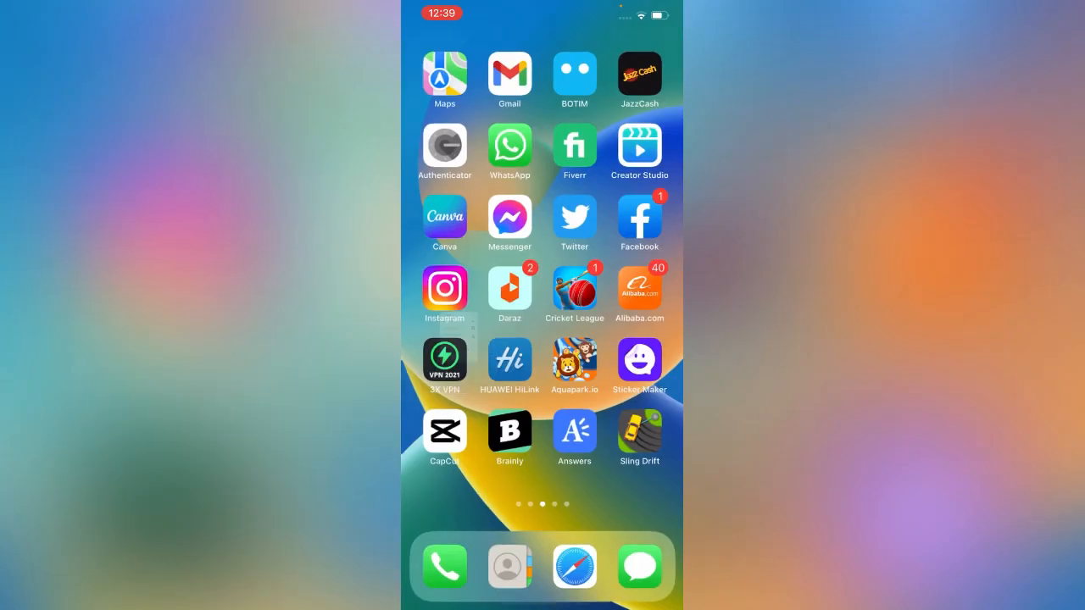
pyautogui.click(444, 291)
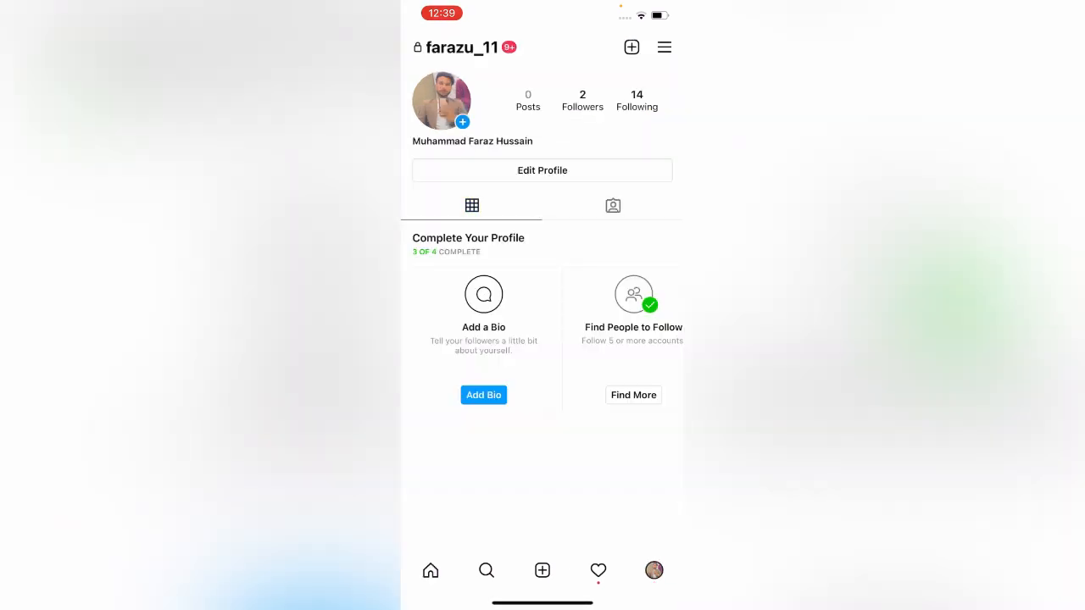
# Go through the profile menu to Settings > Help and choose Report a Problem
pyautogui.click(665, 47)
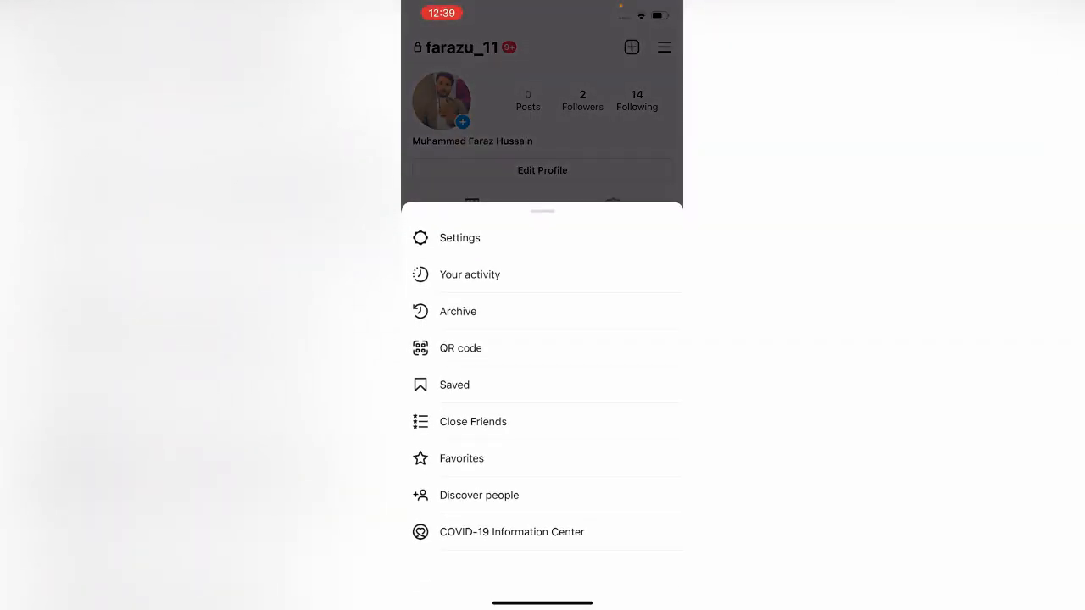
pyautogui.click(462, 238)
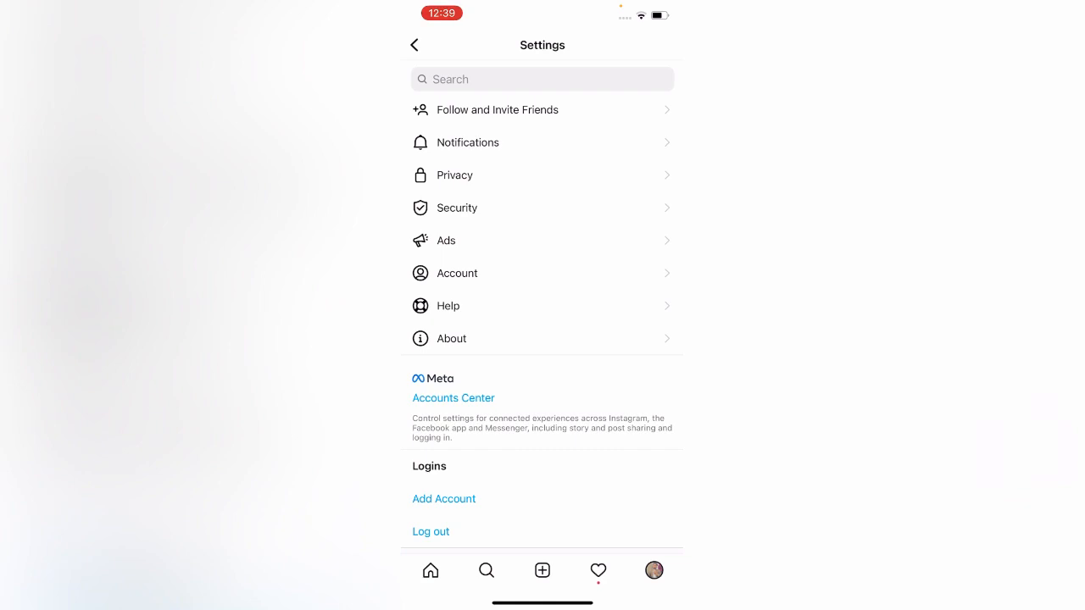
pyautogui.click(447, 306)
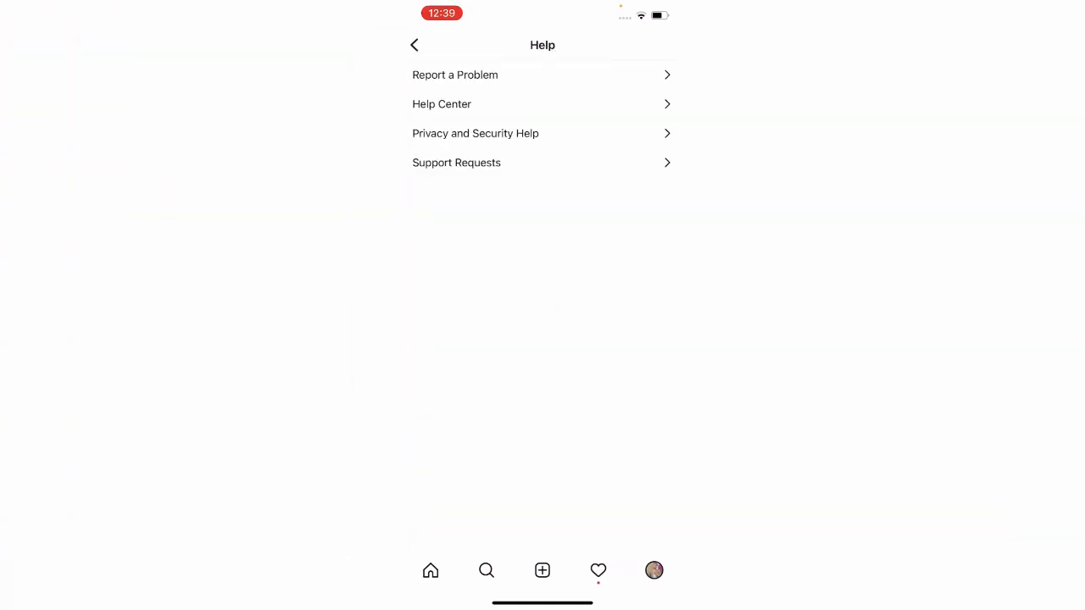
pyautogui.click(454, 75)
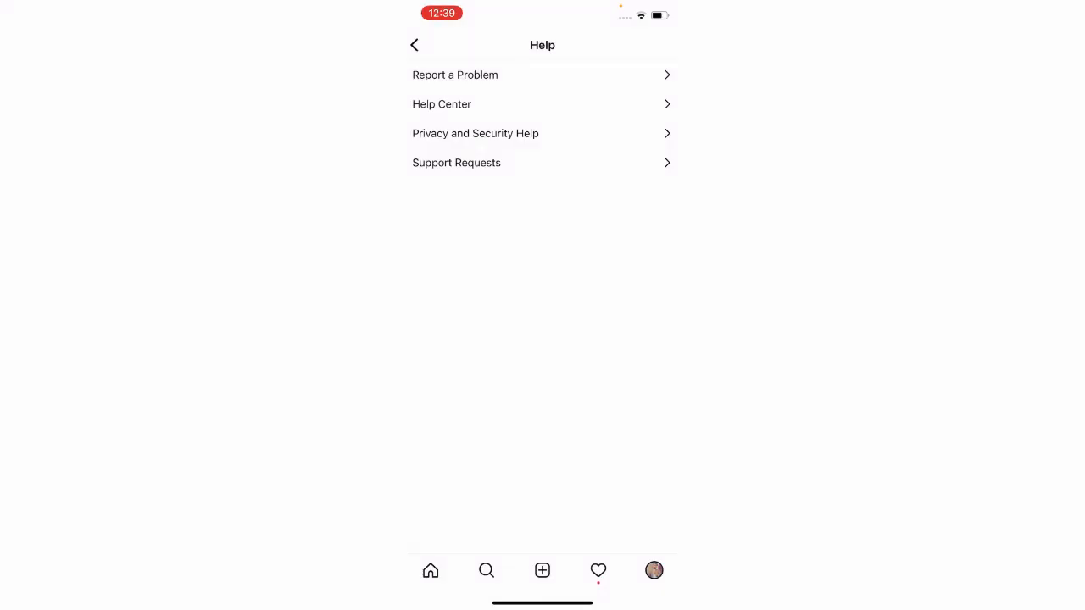
pyautogui.click(454, 74)
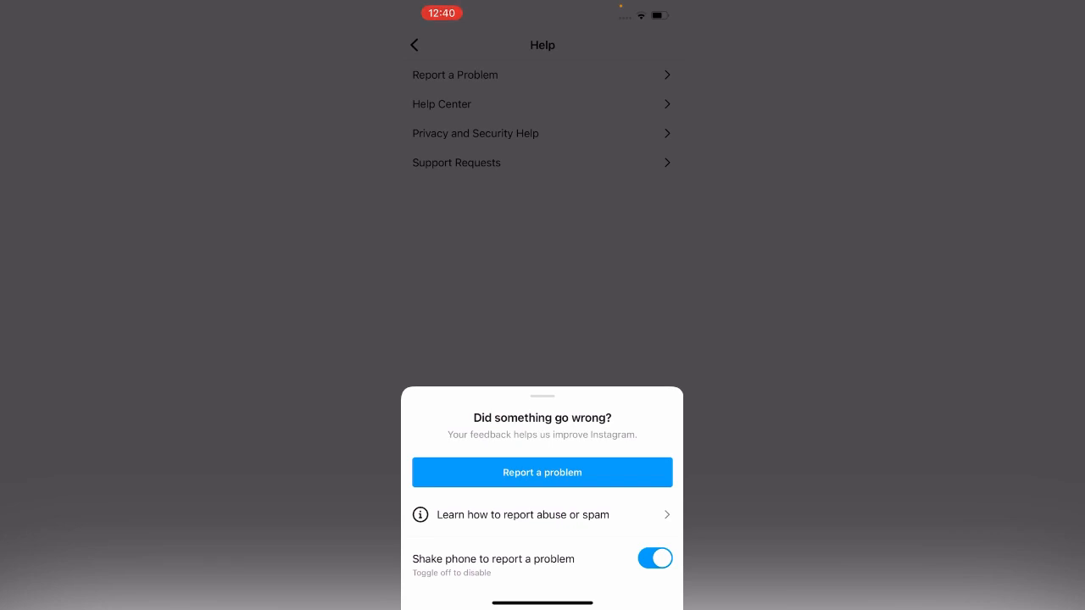
# Write the report 'My Instagram Camera Is Not Working Please Fix It' and send it
pyautogui.click(543, 471)
pyautogui.write('Hello Instagram Team My Instagram Camera Is')
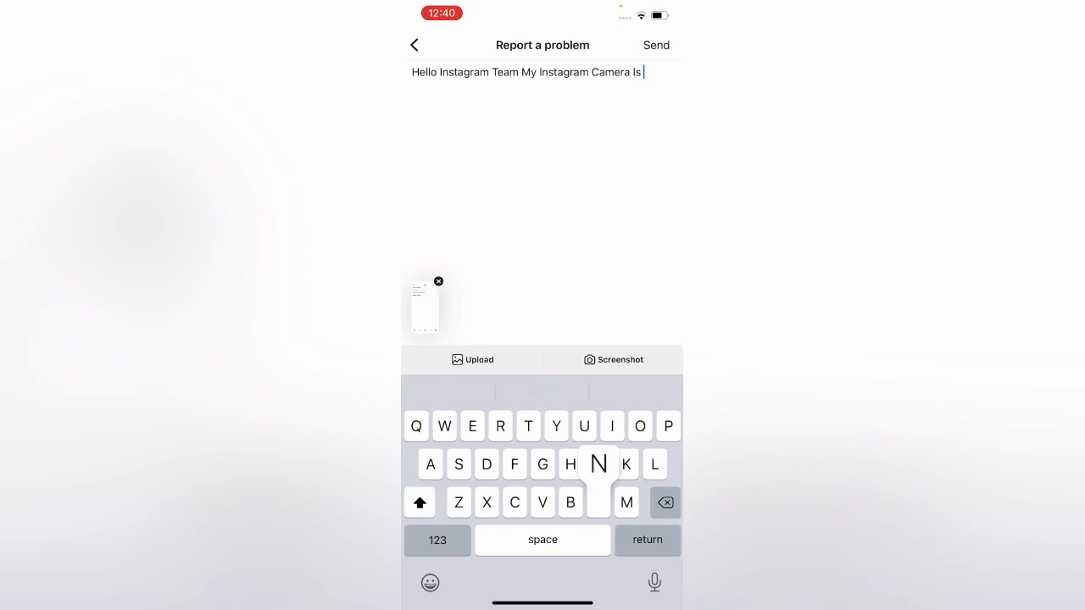
pyautogui.write('Not Working Please Fix It')
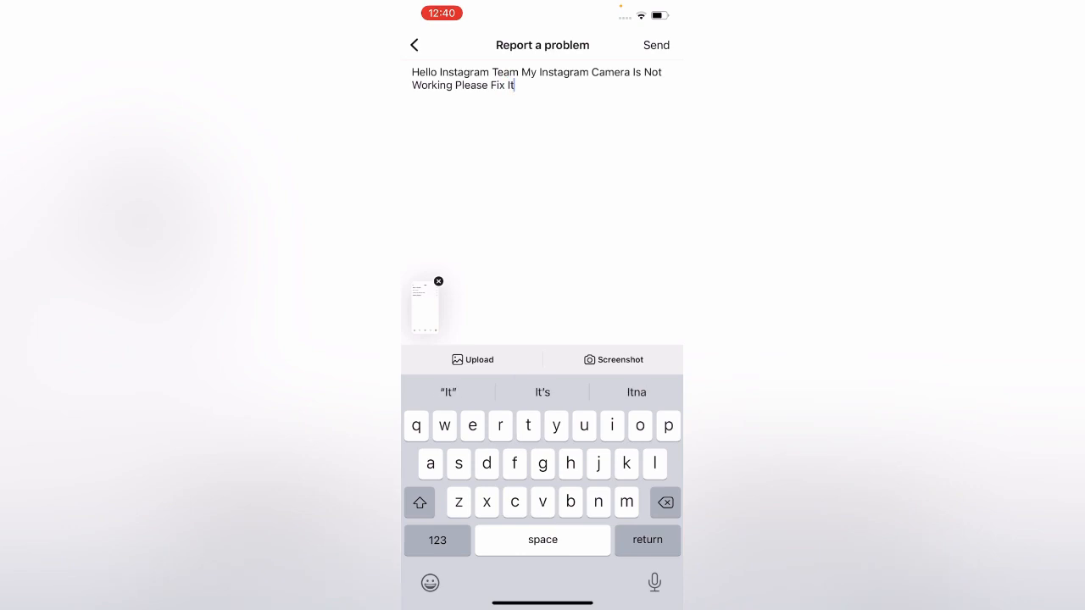
pyautogui.click(414, 44)
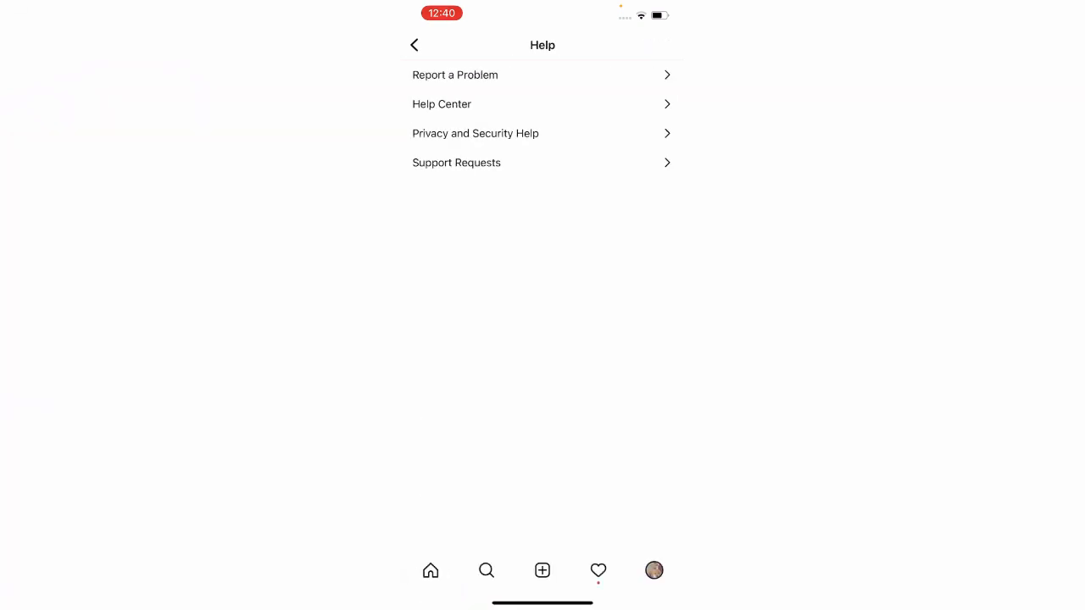